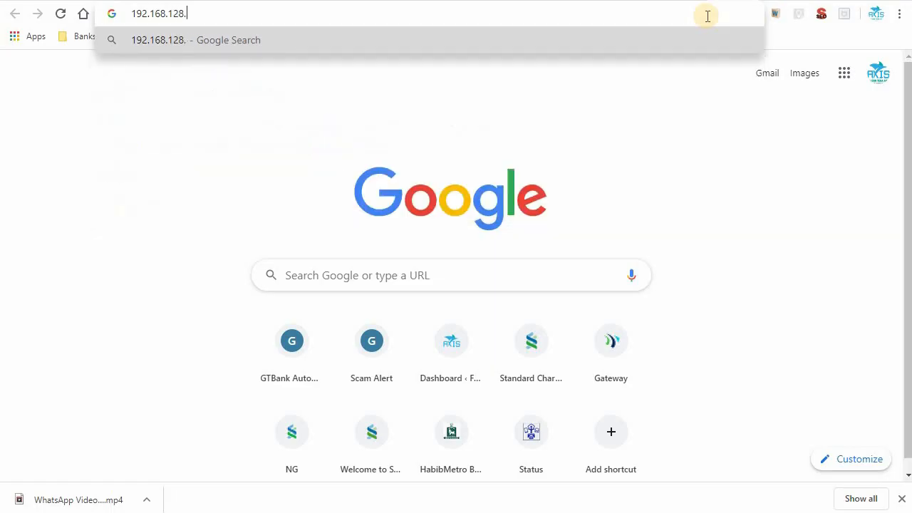
# Load the Thuraya Orion IP web interface at 192.168.128.100.
pyautogui.press('Enter')
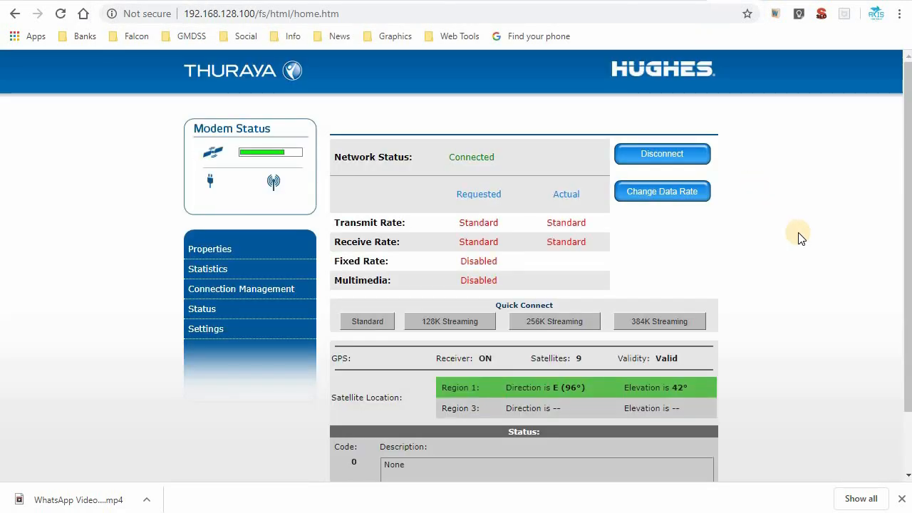
pyautogui.moveTo(818, 328)
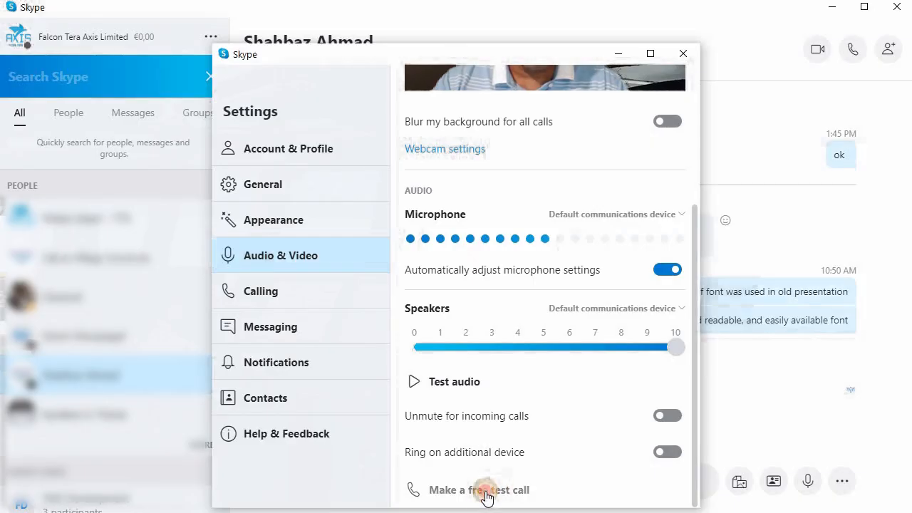
# Start Skype's free test call from Audio & Video settings.
pyautogui.click(485, 489)
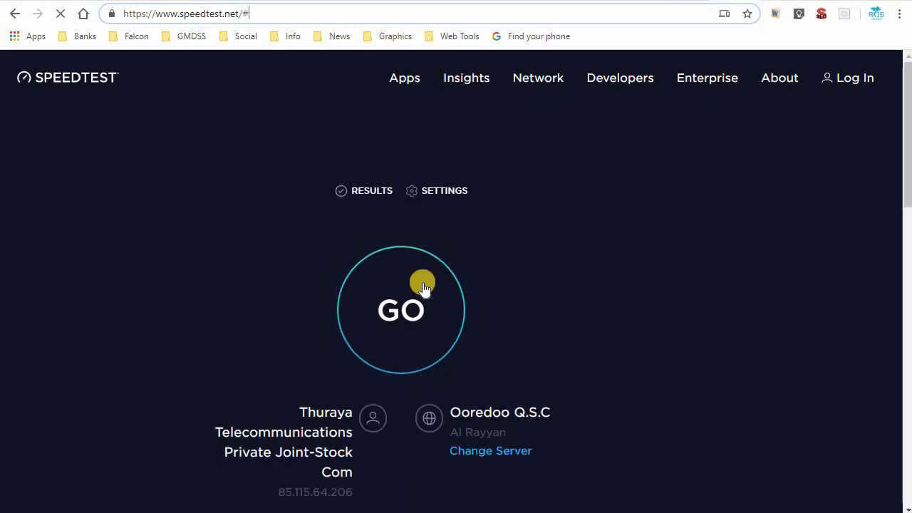
# Run the Speedtest (951 ms ping, 0.35/0.24 Mbps) and minimize the browser.
pyautogui.click(401, 310)
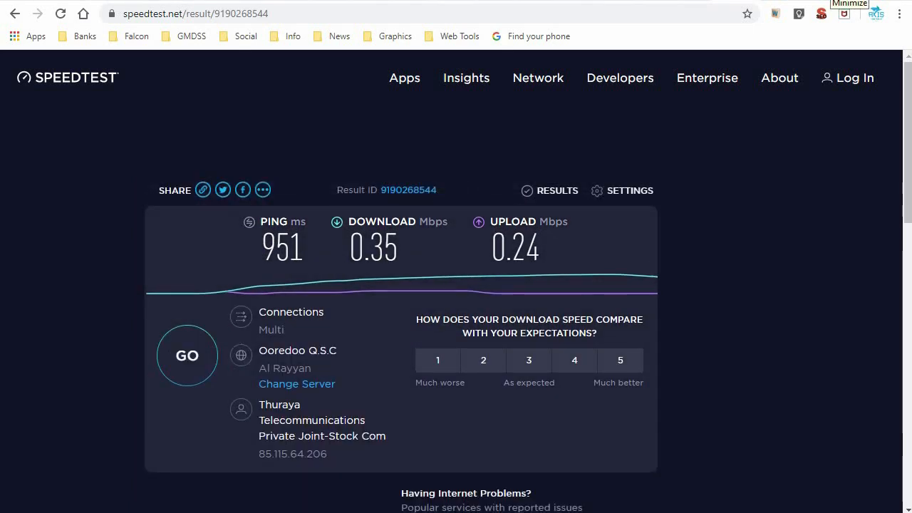
pyautogui.click(849, 4)
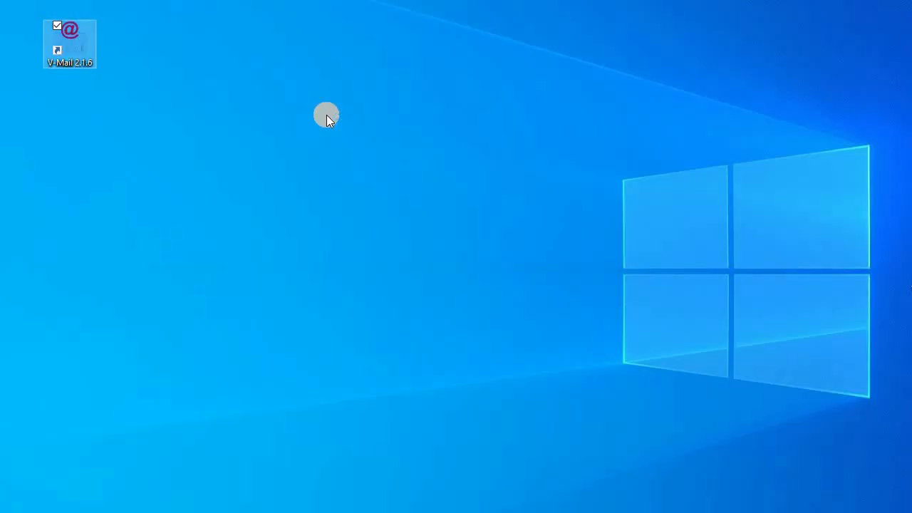
# Launch V-Mail from its desktop shortcut and send the test email.
pyautogui.doubleClick(69, 37)
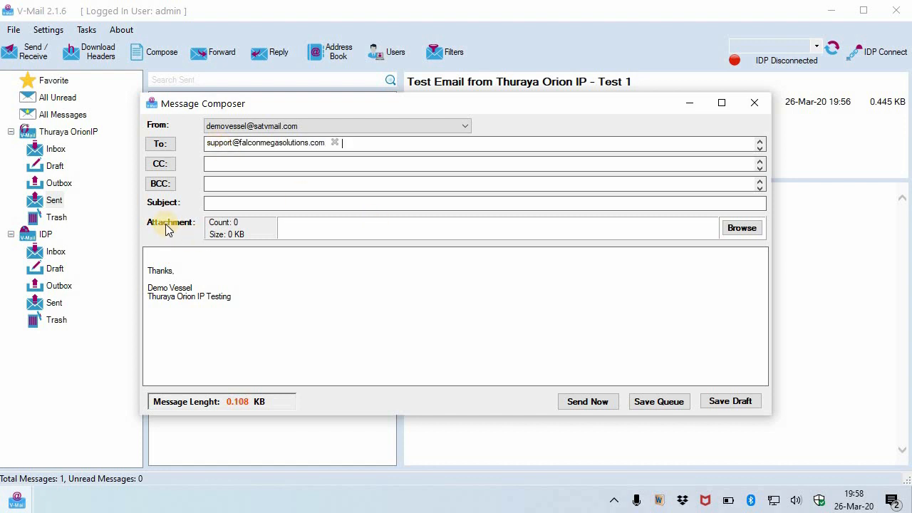
pyautogui.click(588, 401)
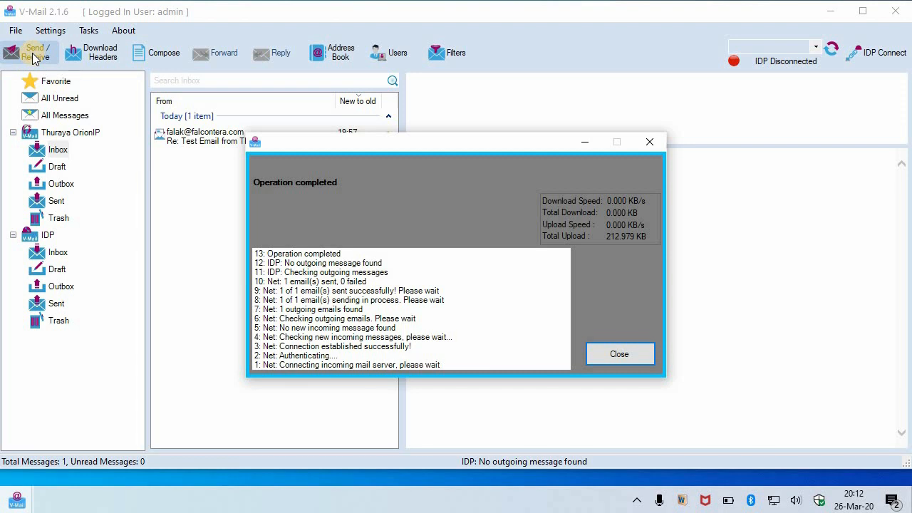
pyautogui.moveTo(621, 359)
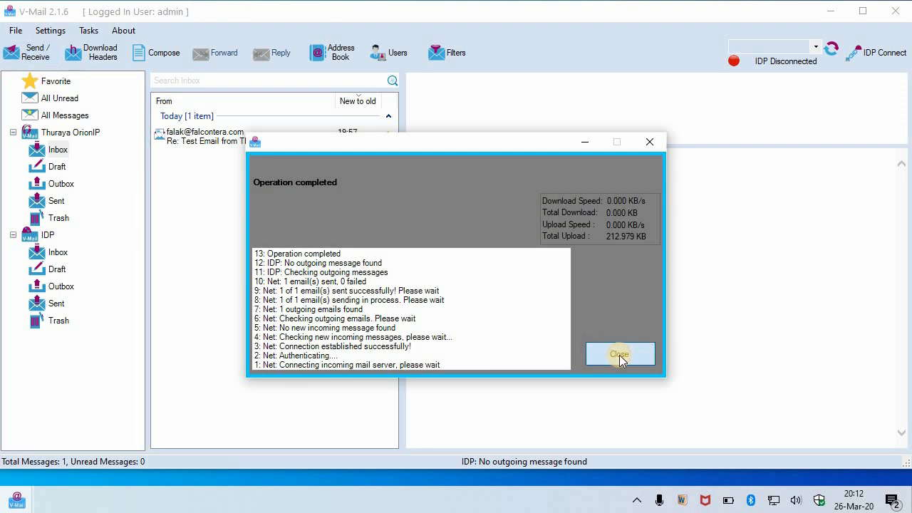